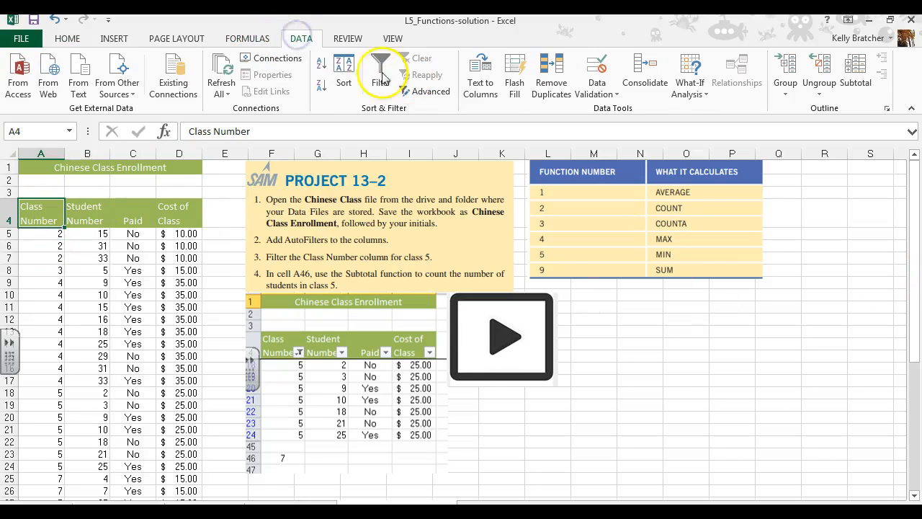
Turn on Filter for the Chinese Class Enrollment table headers
{"action": "left_click", "coordinate": [380, 68]}
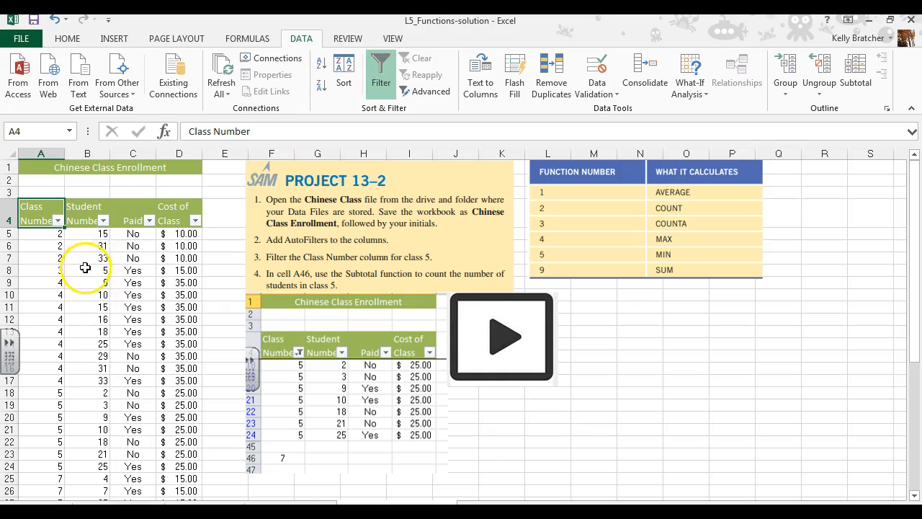
{"action": "mouse_move", "coordinate": [61, 261]}
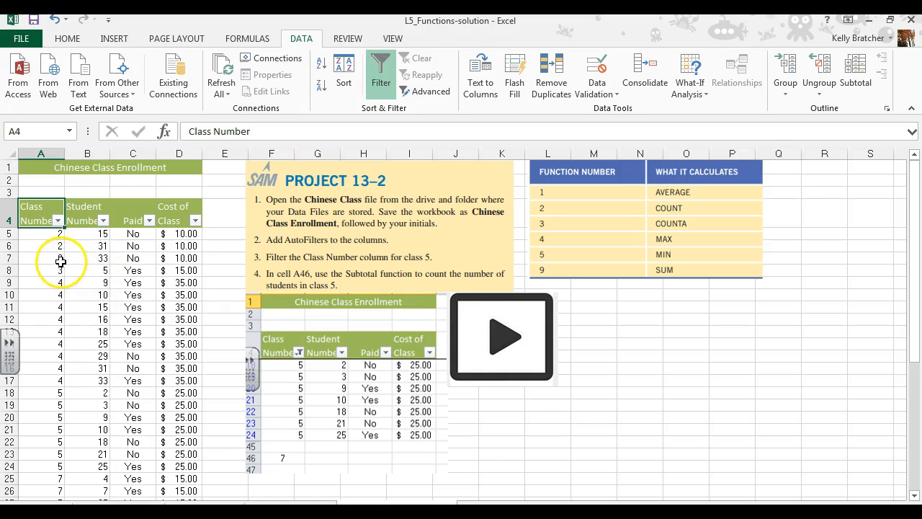
Filter the Class Number column to show only class 5
{"action": "left_click", "coordinate": [56, 220]}
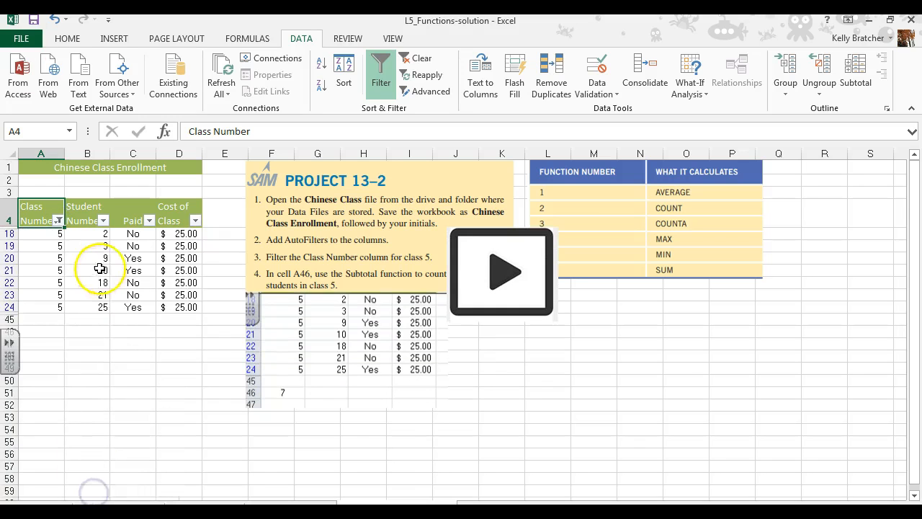
{"action": "mouse_move", "coordinate": [123, 353]}
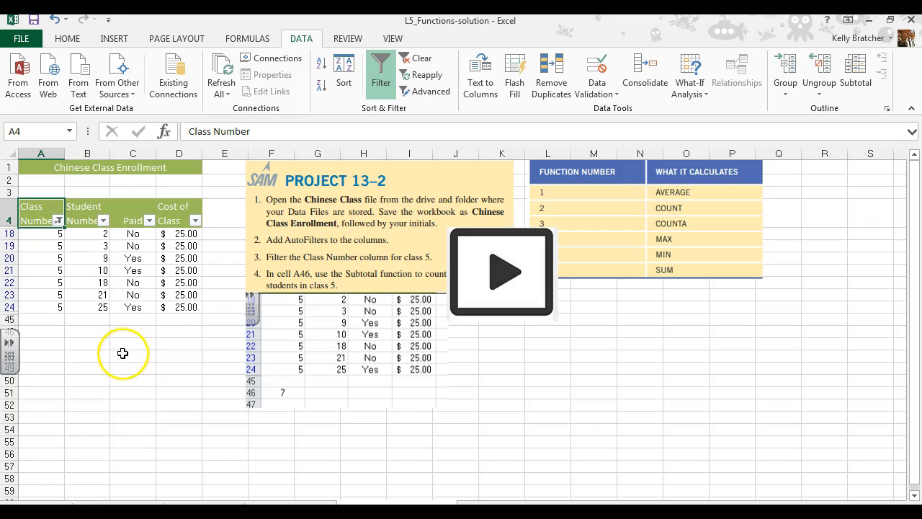
{"action": "mouse_move", "coordinate": [49, 327]}
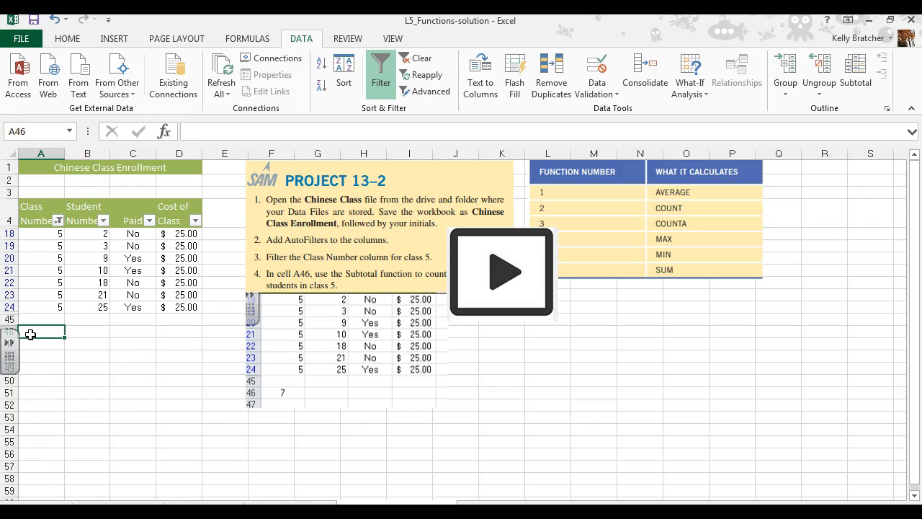
{"action": "mouse_move", "coordinate": [515, 259]}
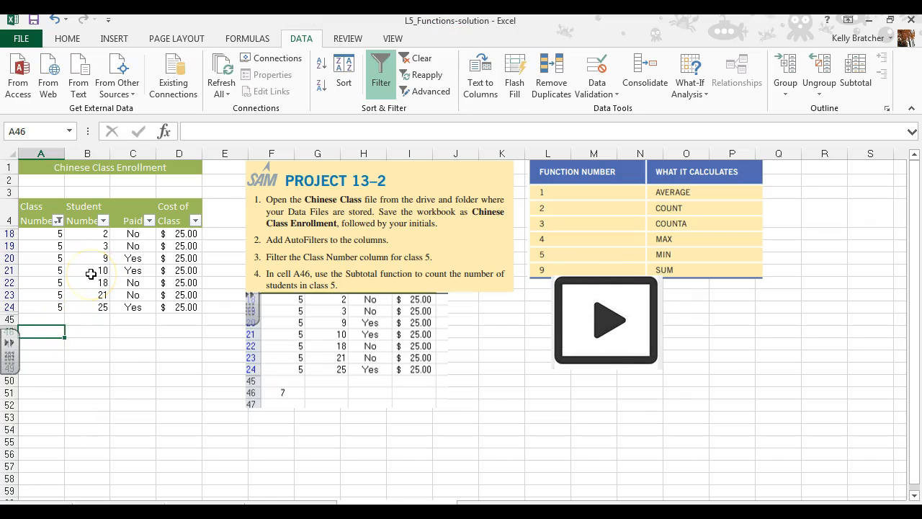
Enter =SUBTOTAL(2,A6:A44) in A46 and confirm it counts 7 students
{"action": "type", "text": "=subtotal("}
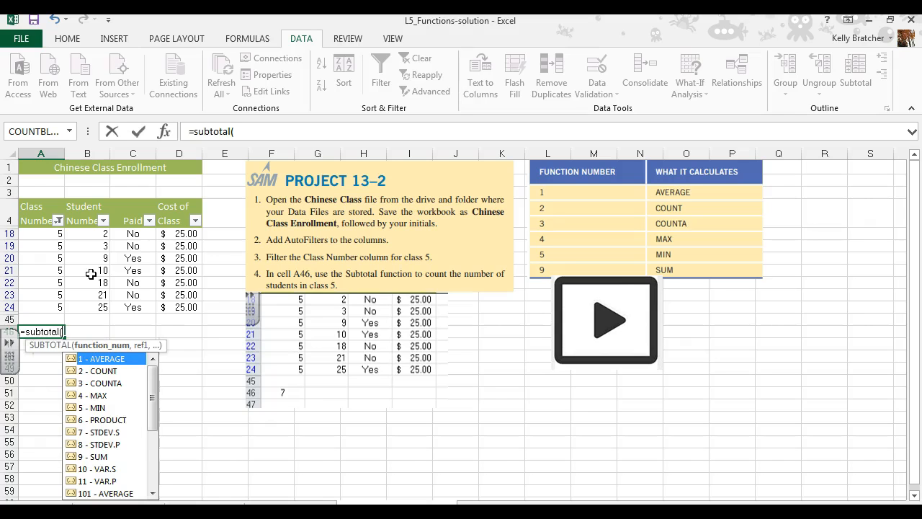
{"action": "mouse_move", "coordinate": [93, 395]}
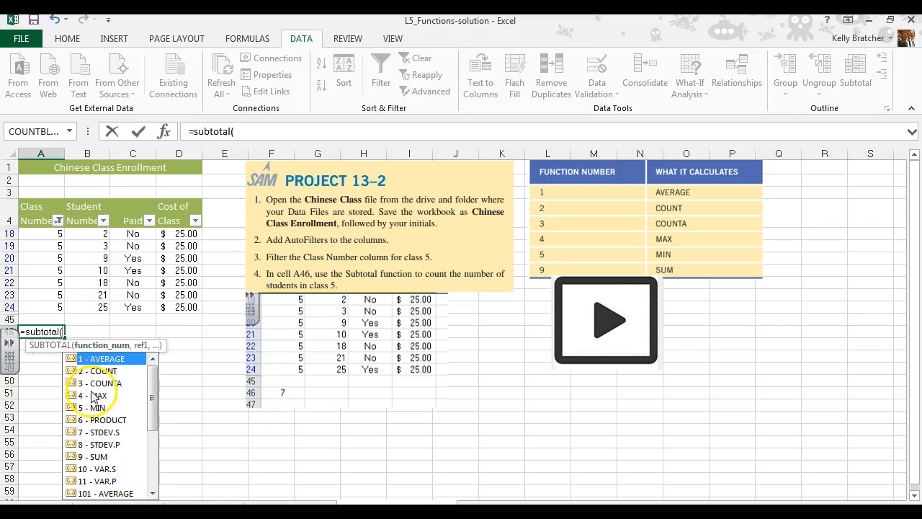
{"action": "mouse_move", "coordinate": [48, 230]}
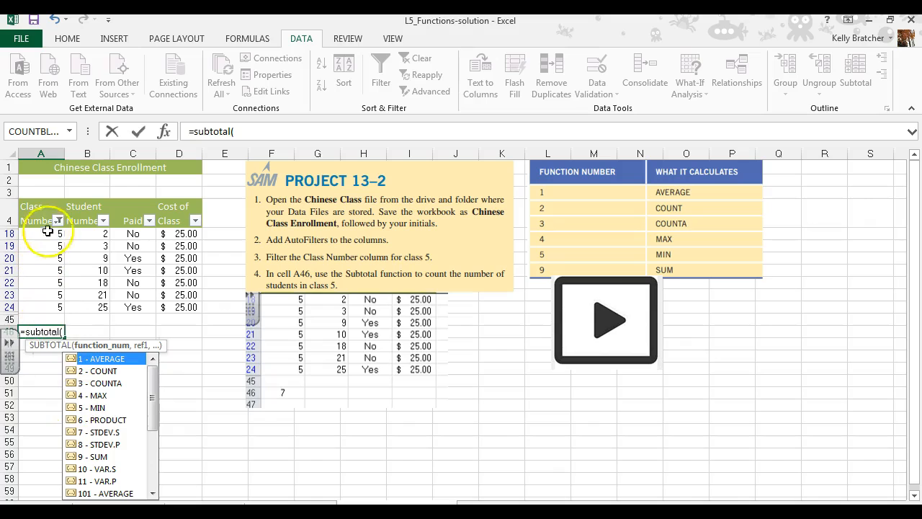
{"action": "mouse_move", "coordinate": [39, 319]}
{"action": "type", "text": "2"}
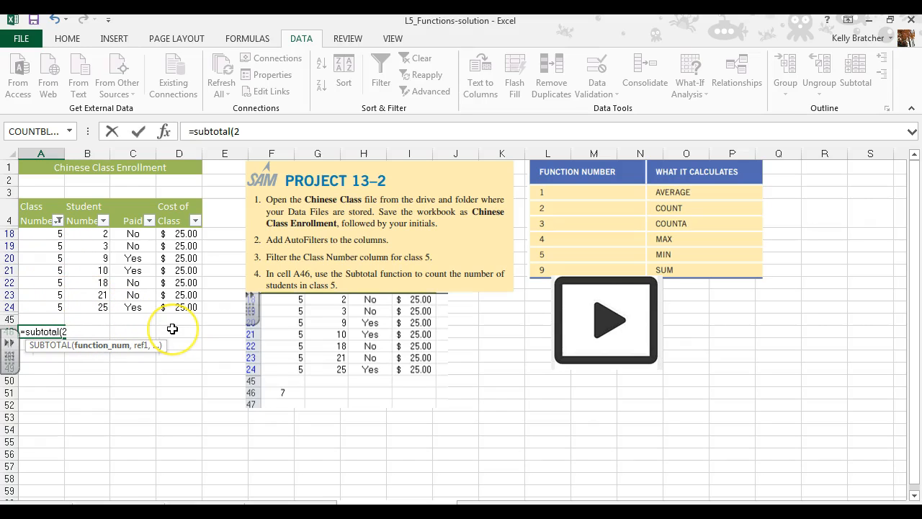
{"action": "type", "text": ","}
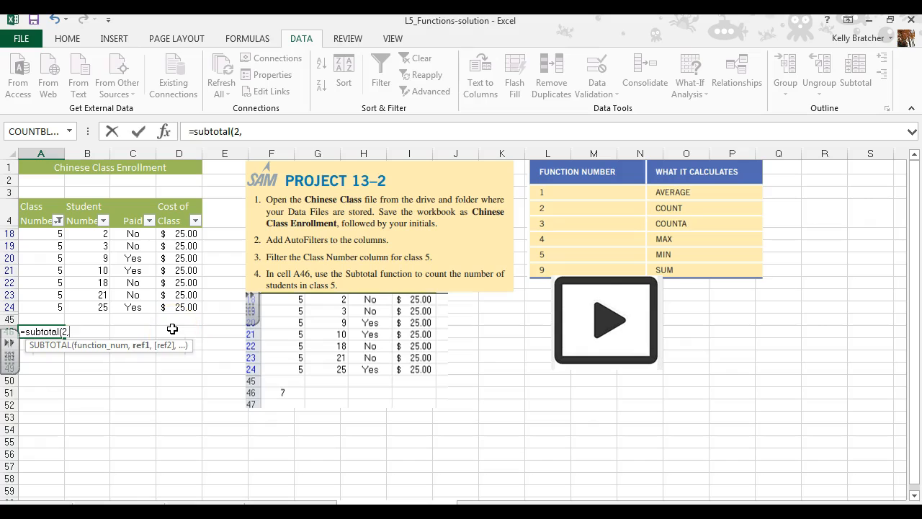
{"action": "type", "text": "A6"}
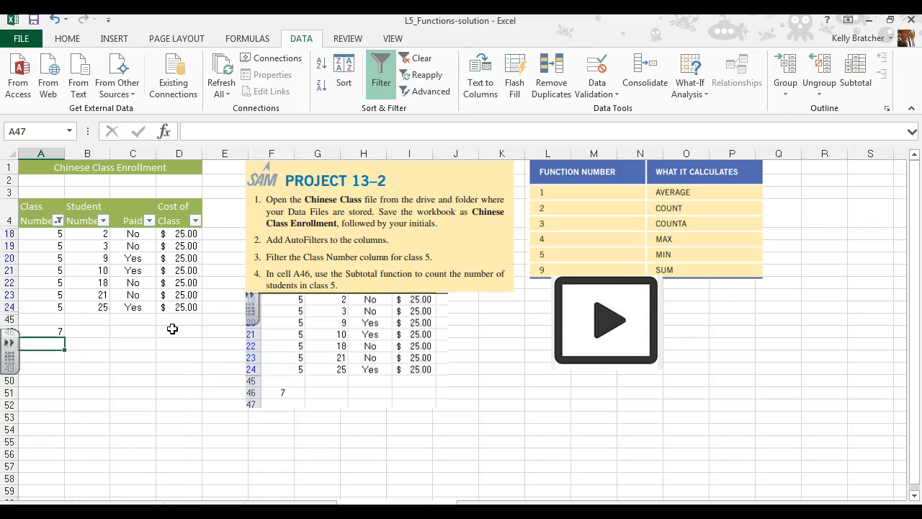
{"action": "left_click", "coordinate": [40, 332]}
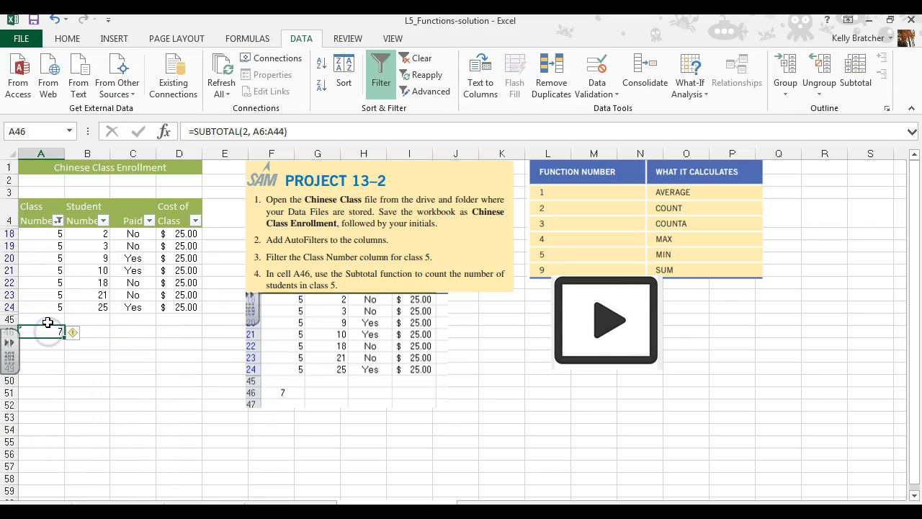